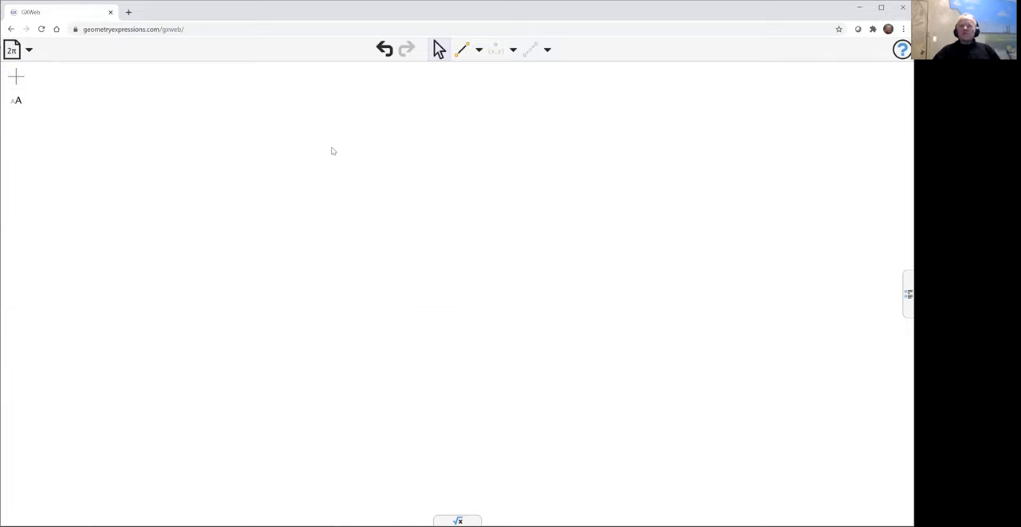
- Choose the Infinite Line tool from the Draw shapes list
{"action": "left_click", "coordinate": [482, 48]}
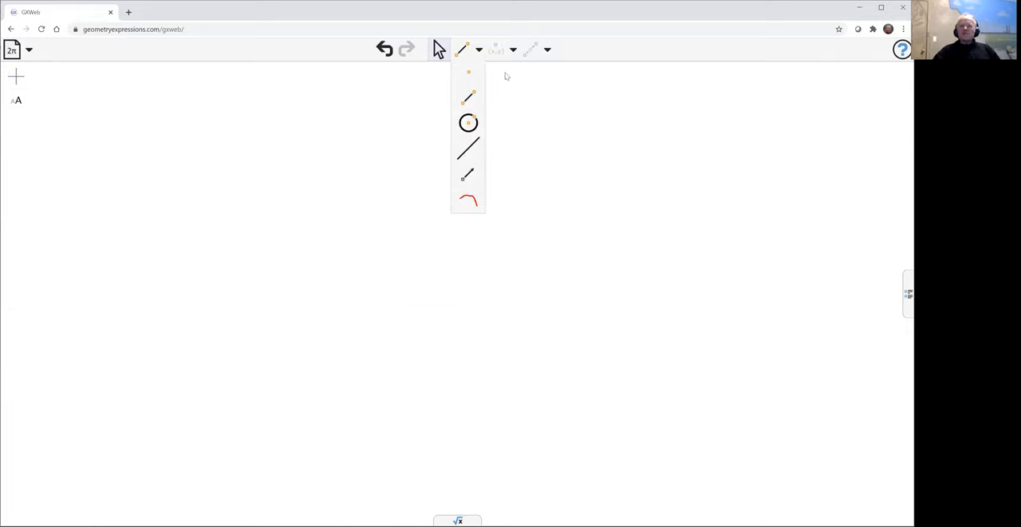
{"action": "left_click", "coordinate": [466, 150]}
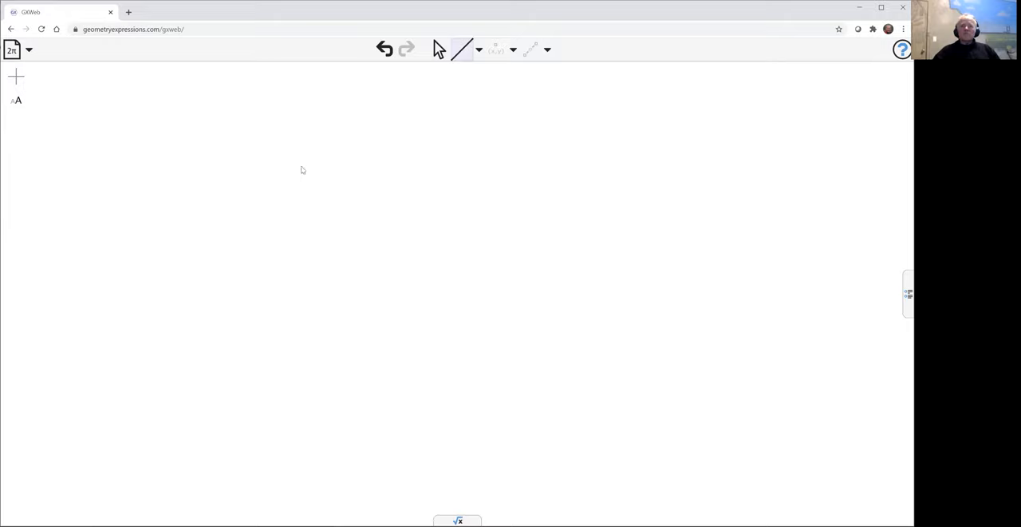
{"action": "mouse_move", "coordinate": [482, 138]}
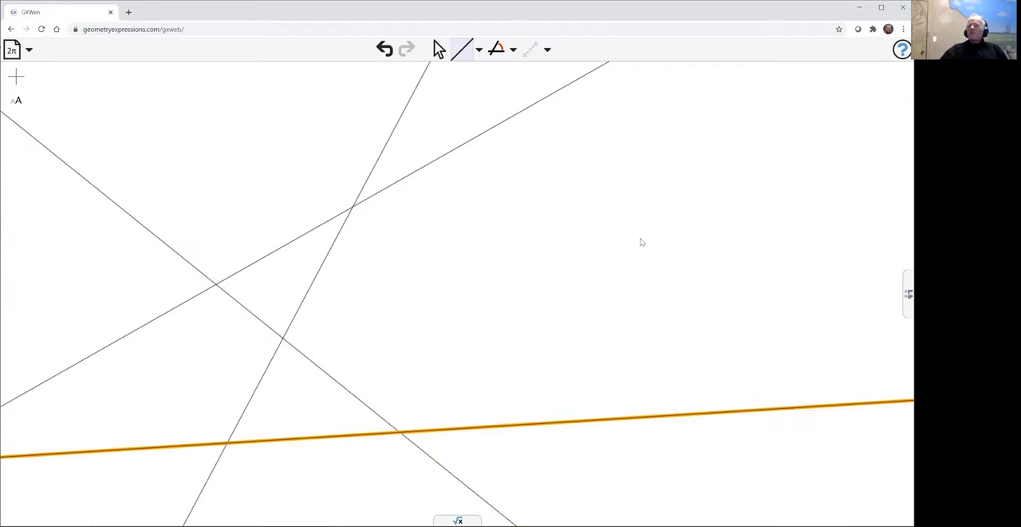
{"action": "mouse_move", "coordinate": [629, 230]}
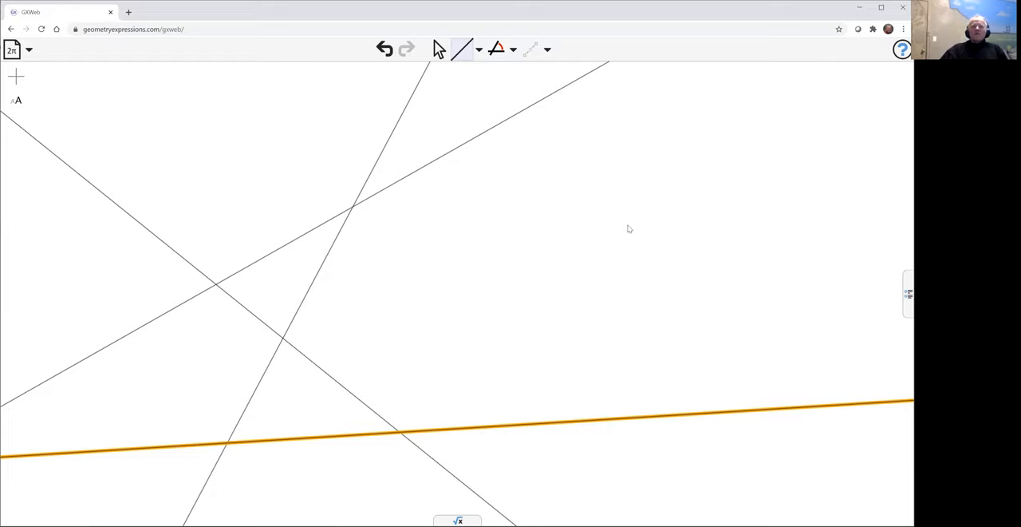
{"action": "mouse_move", "coordinate": [604, 218]}
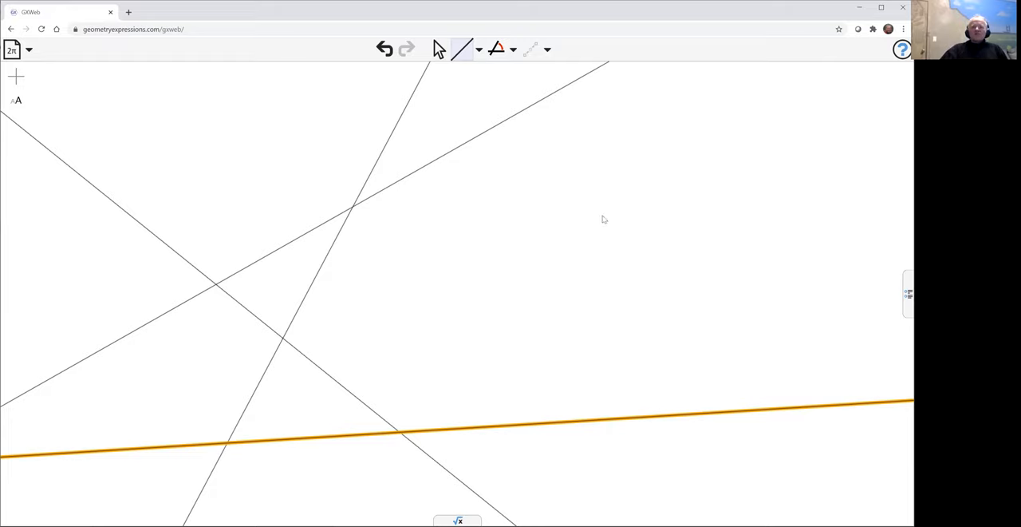
- Switch to line segments and draw segment AB between two line intersections
{"action": "left_click", "coordinate": [514, 48]}
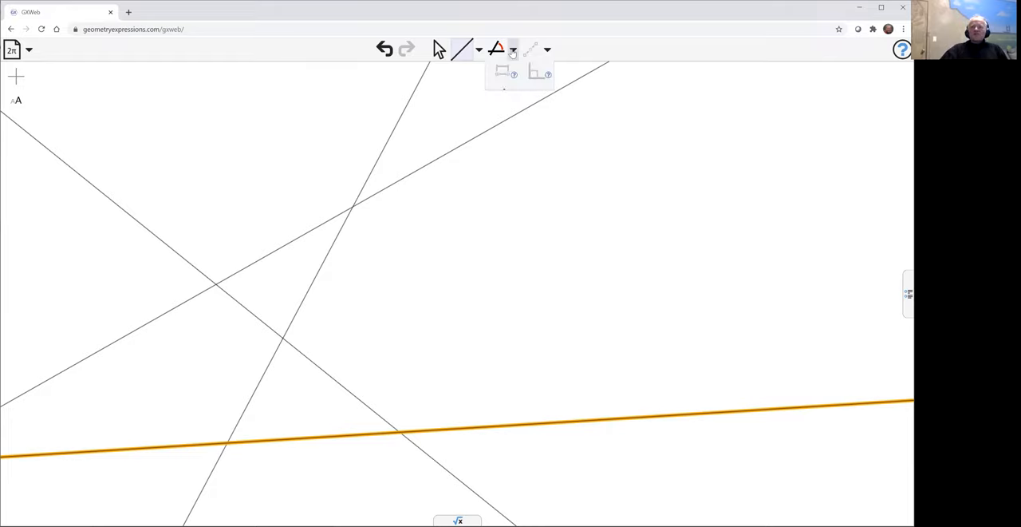
{"action": "left_click", "coordinate": [479, 48]}
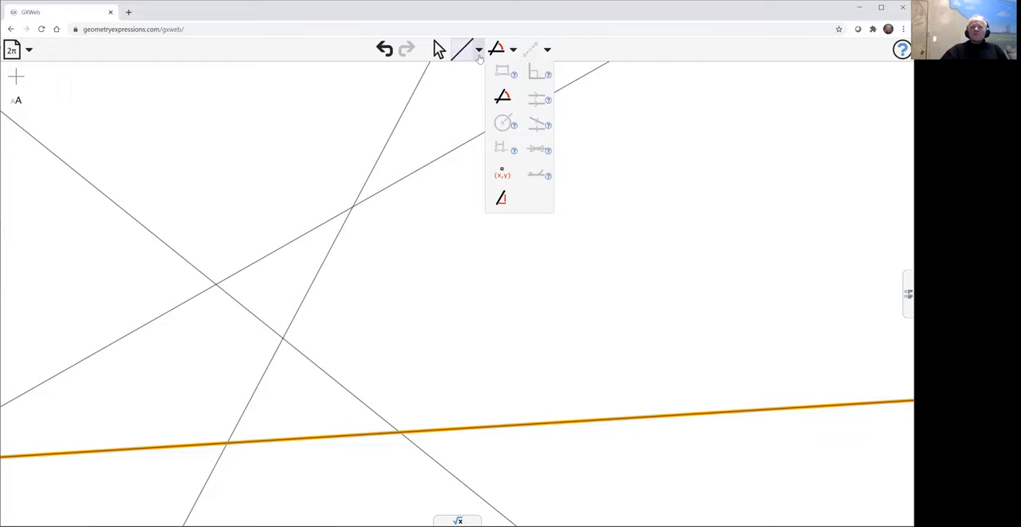
{"action": "left_click", "coordinate": [478, 48]}
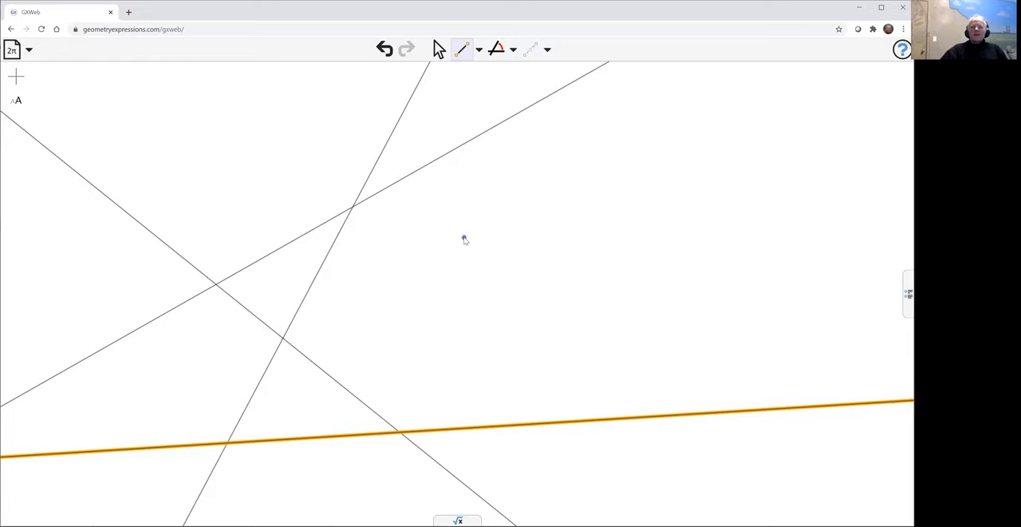
{"action": "left_click", "coordinate": [464, 236]}
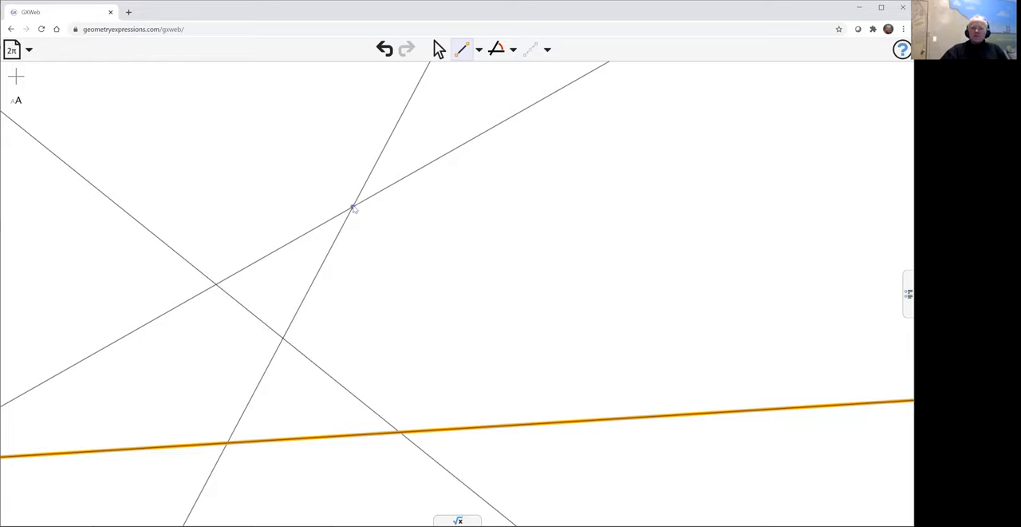
{"action": "left_click_drag", "start_coordinate": [351, 208], "coordinate": [236, 273]}
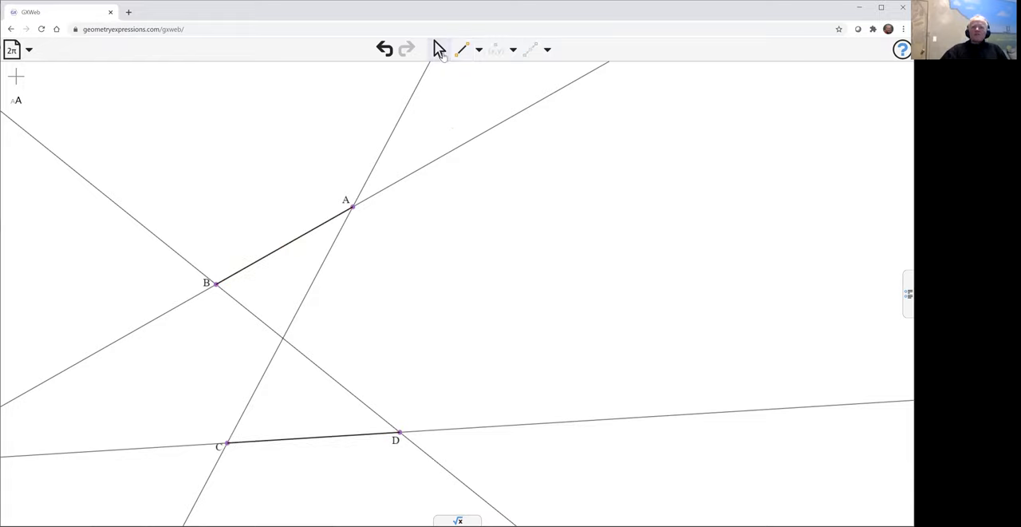
- Constrain the lines through A-B, B-D and C-D with general implicit equations
{"action": "left_click", "coordinate": [491, 133]}
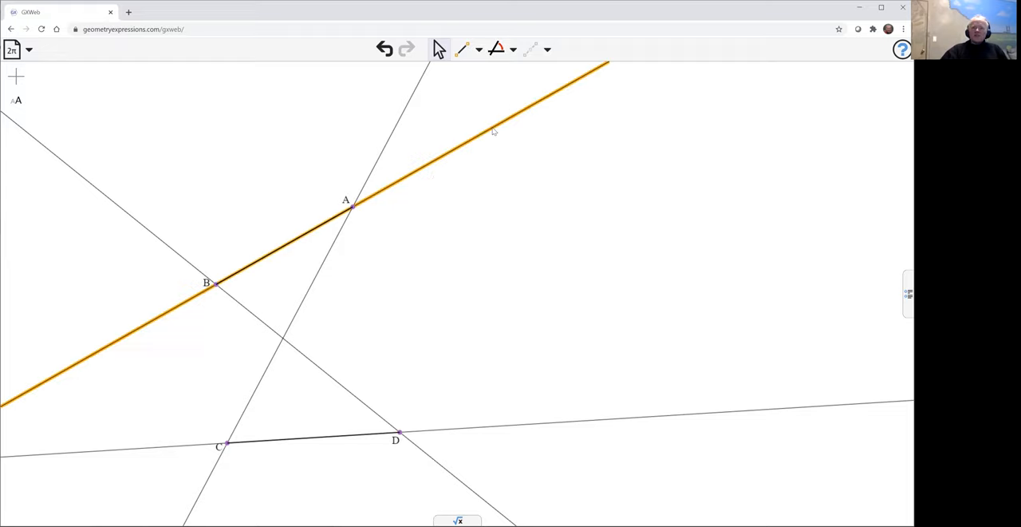
{"action": "mouse_move", "coordinate": [533, 151]}
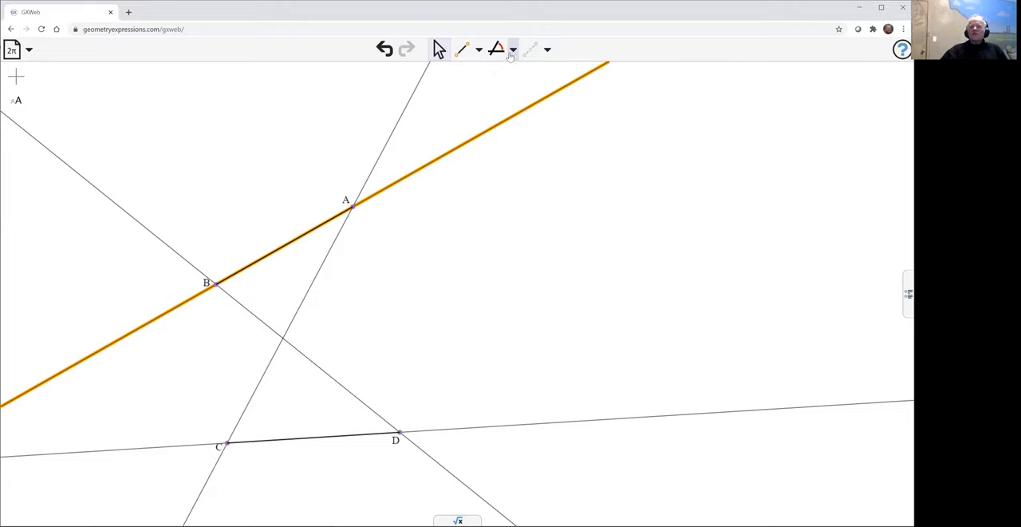
{"action": "left_click", "coordinate": [514, 48]}
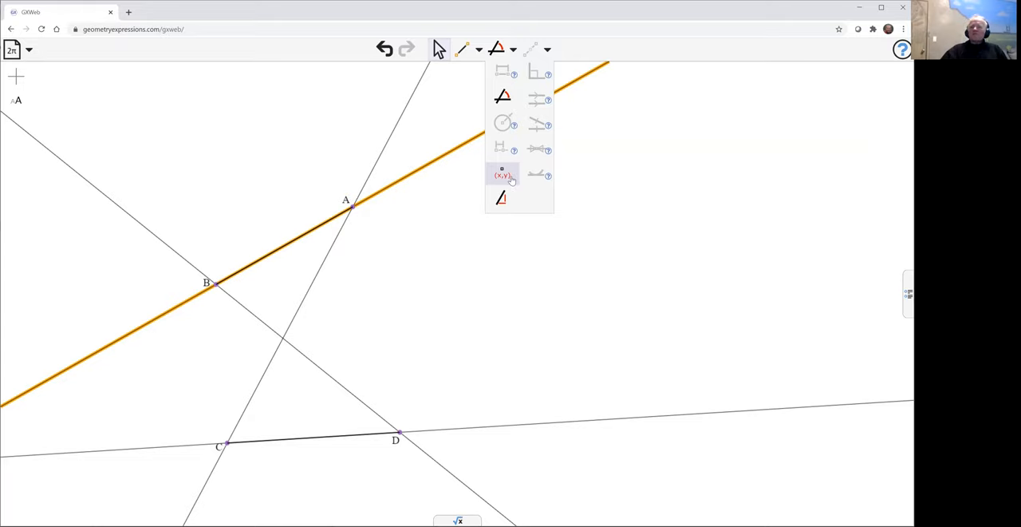
{"action": "left_click", "coordinate": [503, 175]}
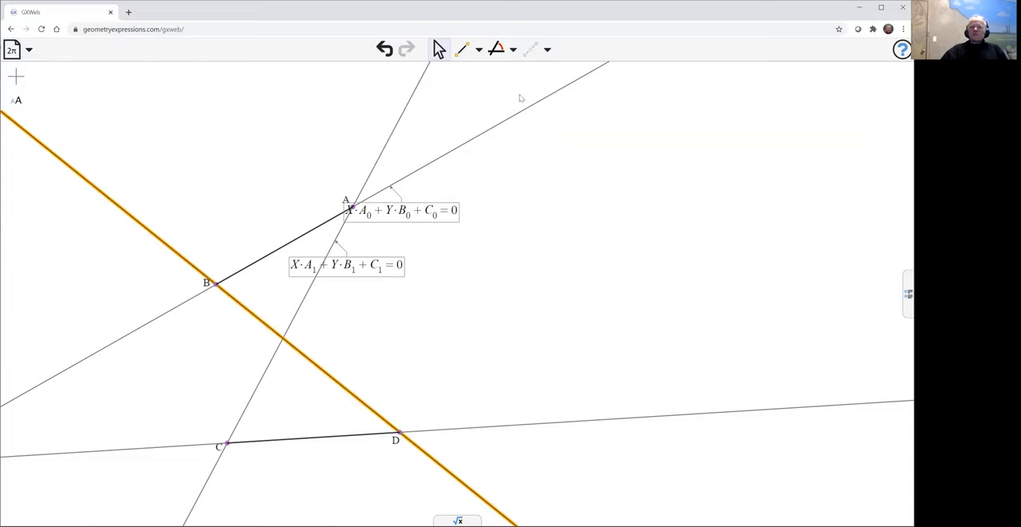
{"action": "left_click", "coordinate": [516, 48]}
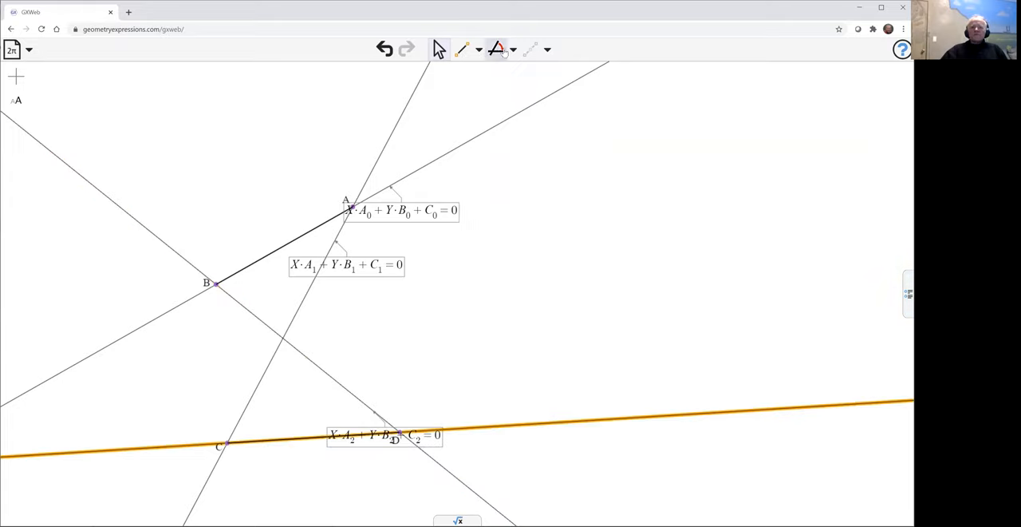
{"action": "left_click", "coordinate": [514, 48]}
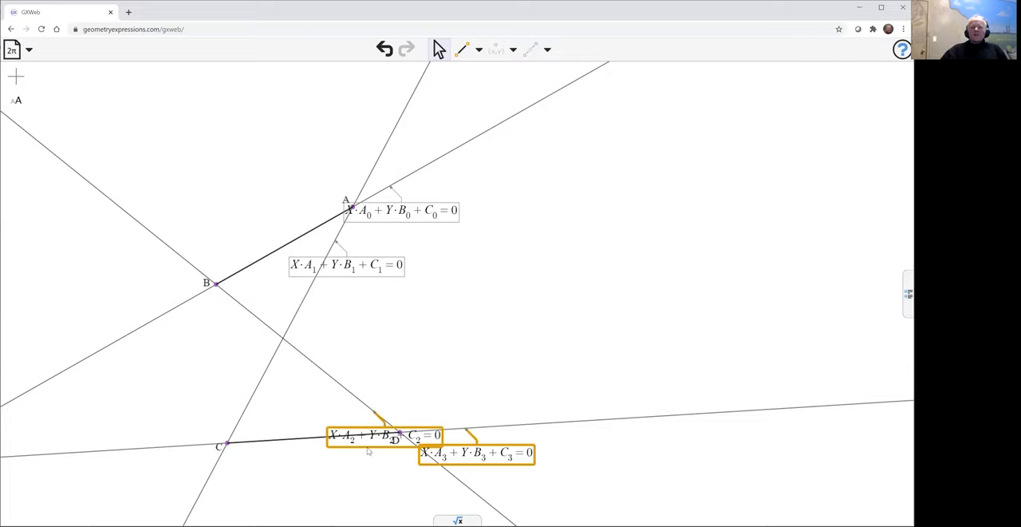
- Select the equation labels and hide them via the context menu
{"action": "left_click", "coordinate": [346, 265]}
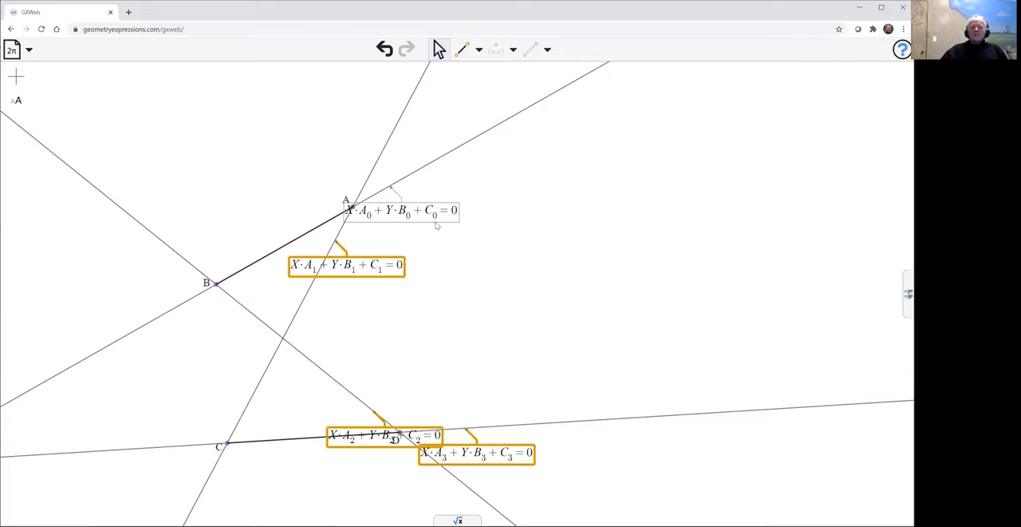
{"action": "right_click", "coordinate": [418, 214]}
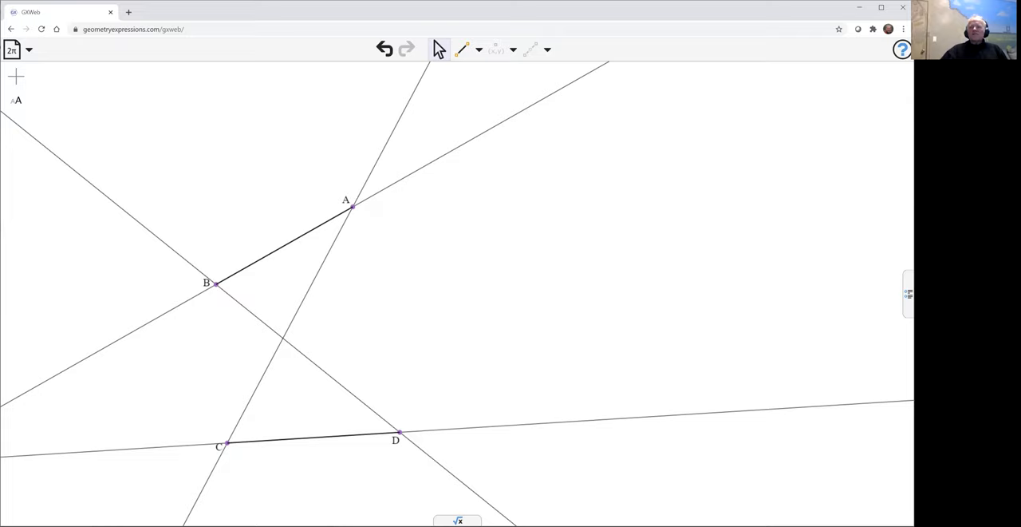
- Lower parameter C1 from 5.844 to 5.024 in the Variables panel, shifting the line through A and C
{"action": "left_click", "coordinate": [907, 293]}
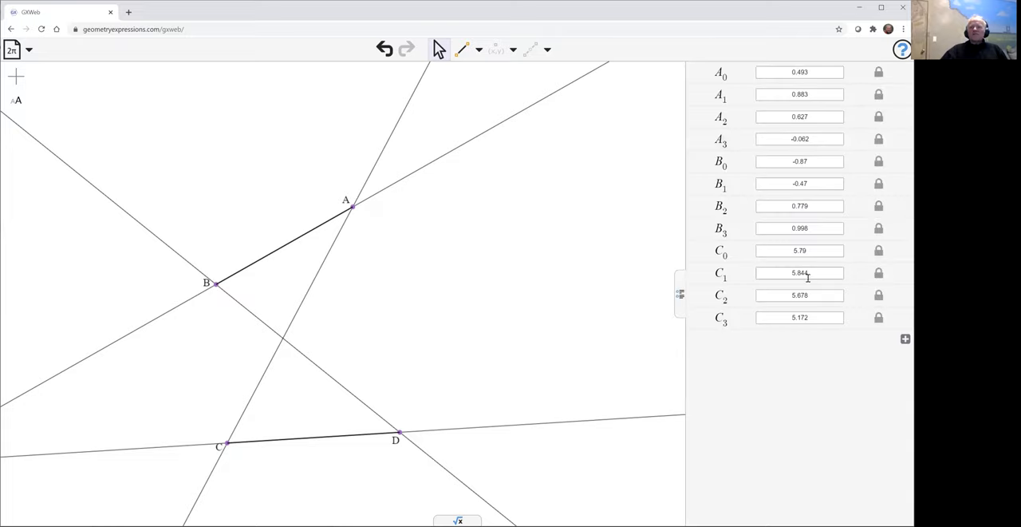
{"action": "left_click", "coordinate": [798, 273]}
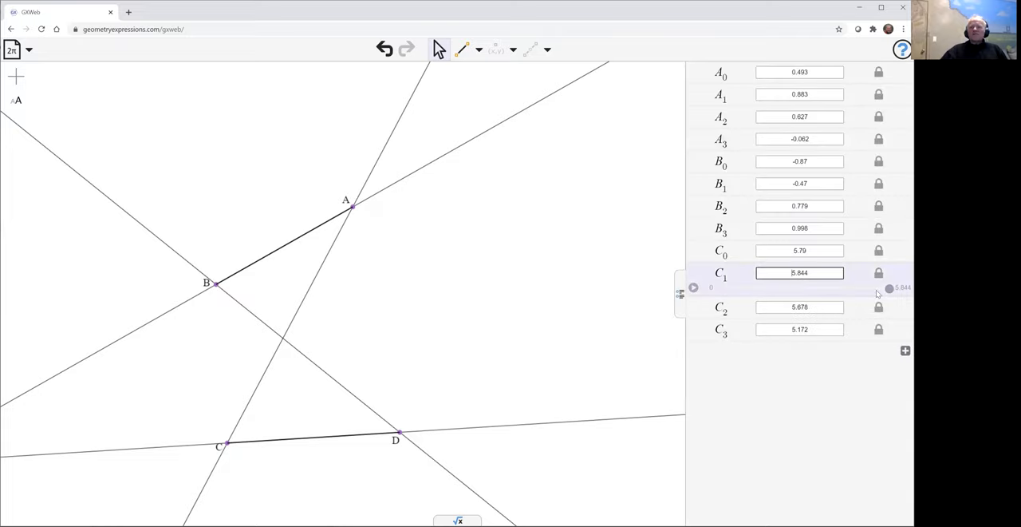
{"action": "left_click_drag", "start_coordinate": [887, 287], "coordinate": [871, 288]}
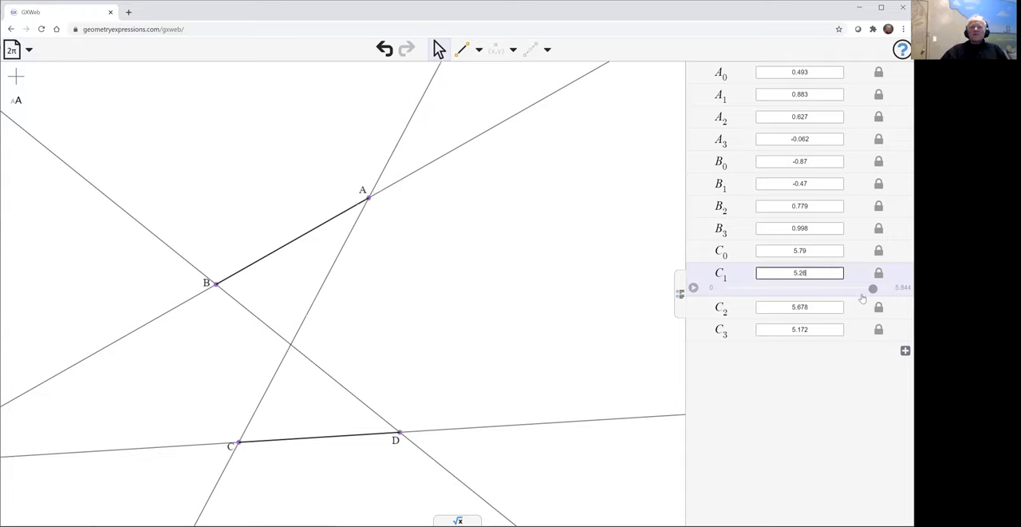
{"action": "left_click_drag", "start_coordinate": [873, 287], "coordinate": [865, 288]}
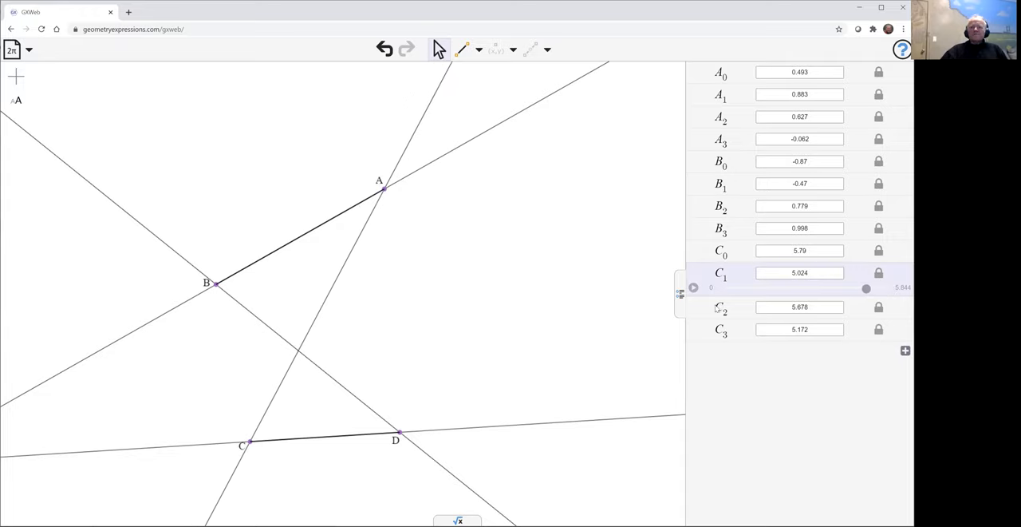
{"action": "mouse_move", "coordinate": [678, 303]}
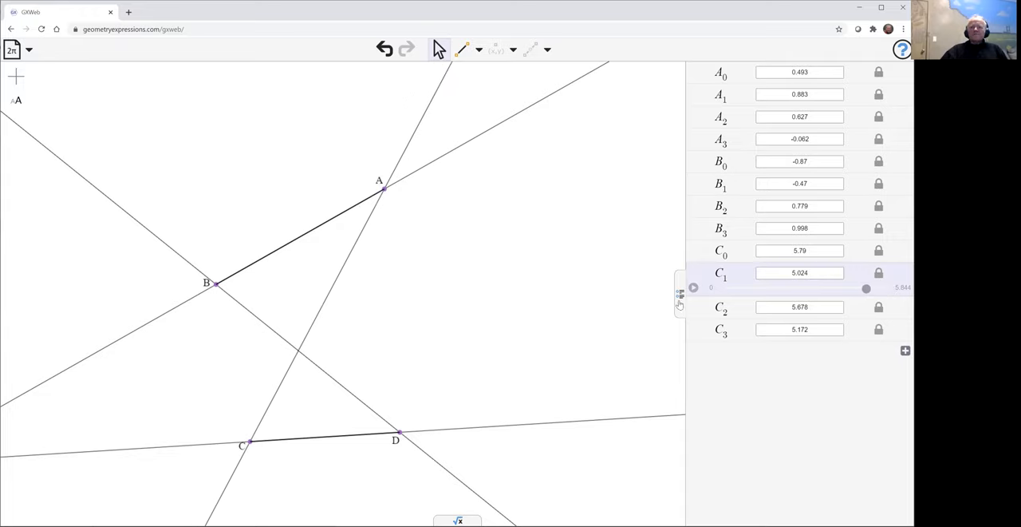
{"action": "left_click", "coordinate": [680, 303]}
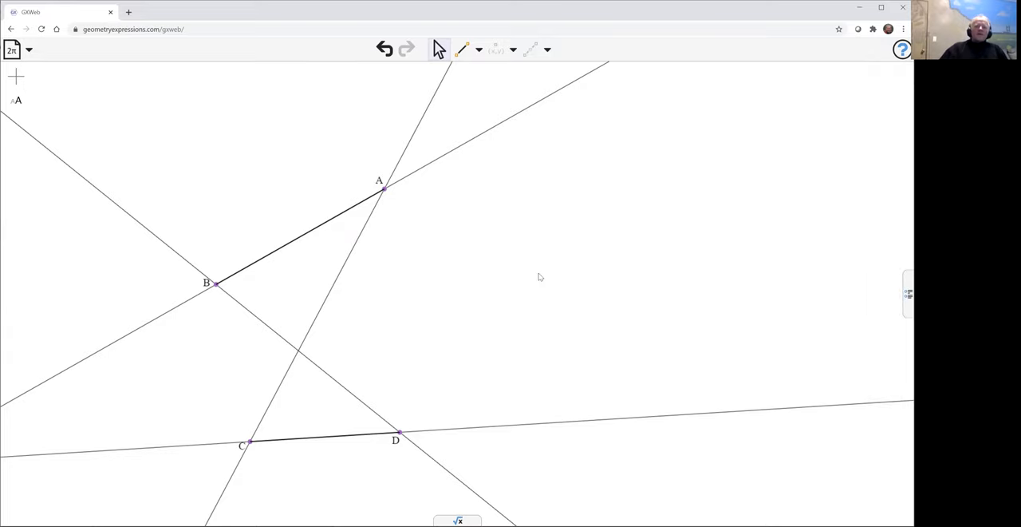
{"action": "mouse_move", "coordinate": [463, 233]}
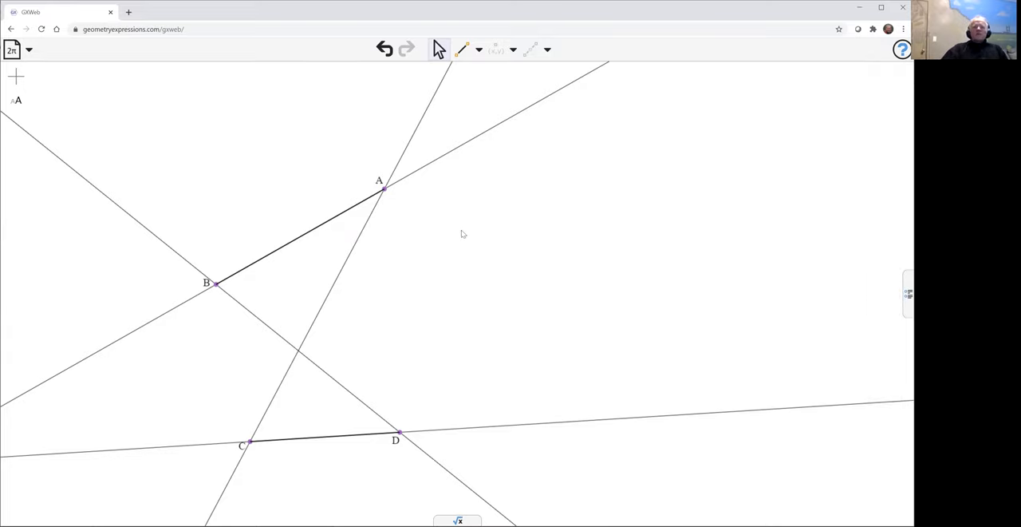
{"action": "mouse_move", "coordinate": [396, 206]}
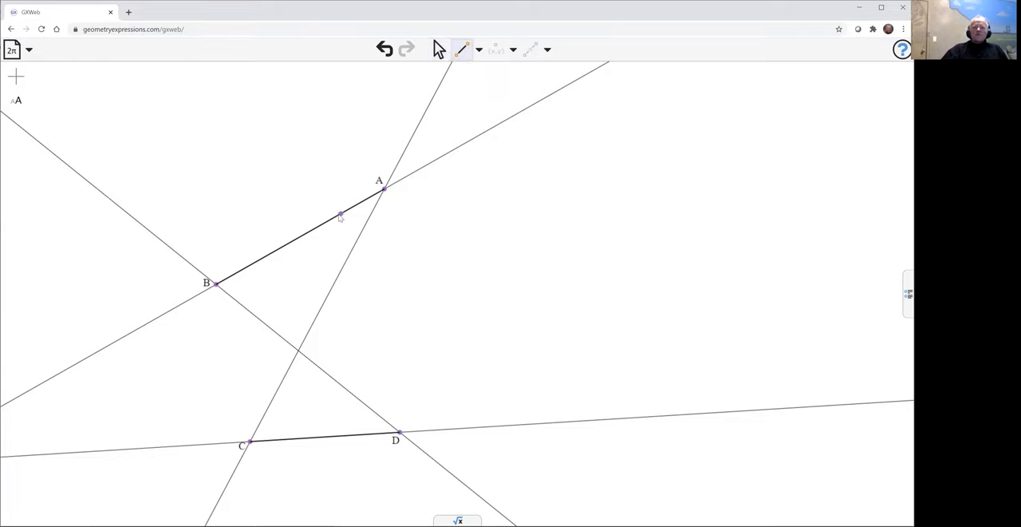
- Draw segment EF from line AB down to line CD
{"action": "left_click_drag", "start_coordinate": [340, 214], "coordinate": [287, 444]}
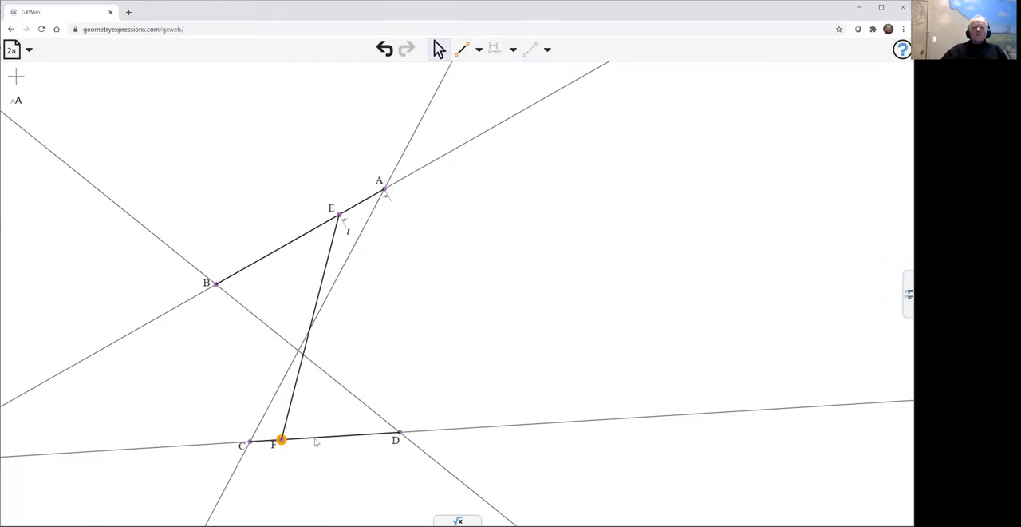
{"action": "left_click", "coordinate": [319, 444]}
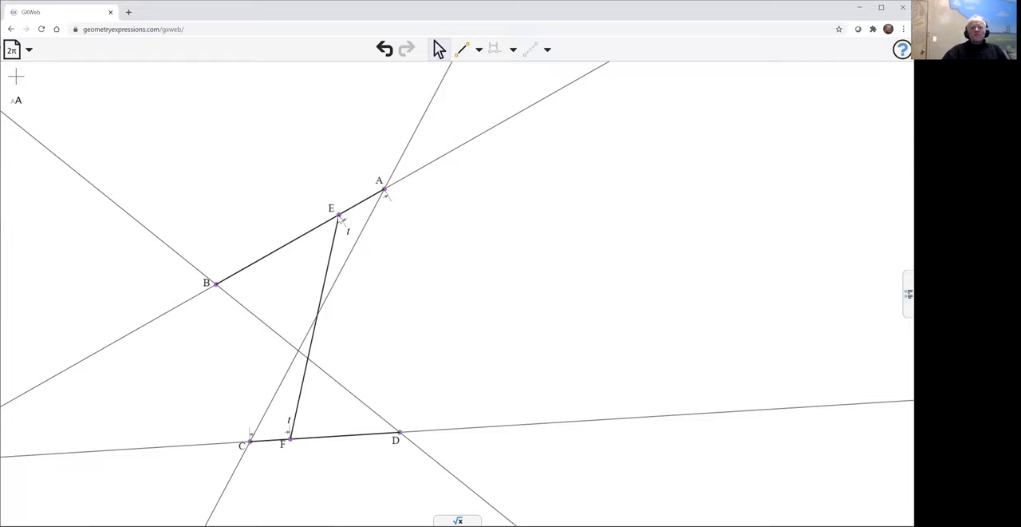
- Slide point E along AB down to B and back up to rest near A
{"action": "left_click_drag", "start_coordinate": [339, 216], "coordinate": [370, 194]}
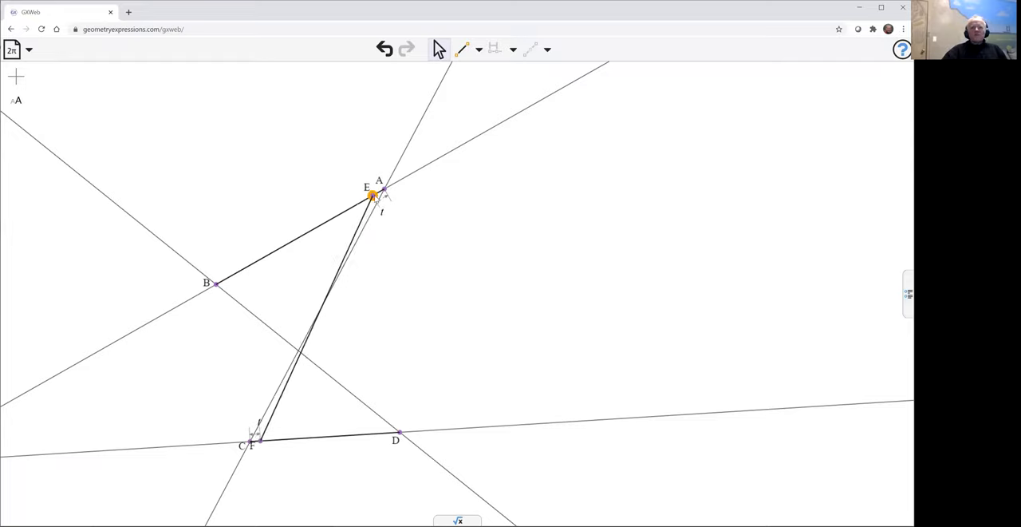
{"action": "left_click_drag", "start_coordinate": [370, 192], "coordinate": [328, 221]}
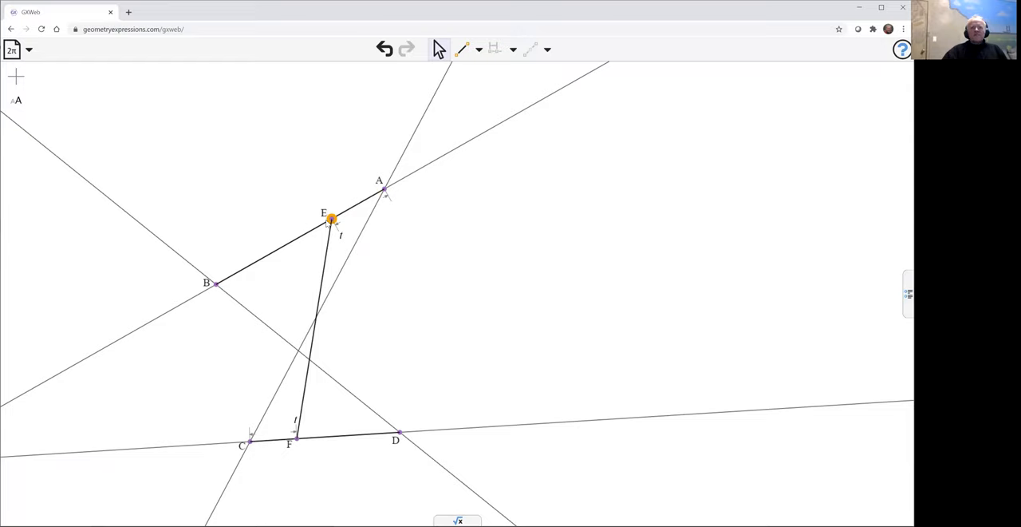
{"action": "left_click_drag", "start_coordinate": [330, 220], "coordinate": [293, 239]}
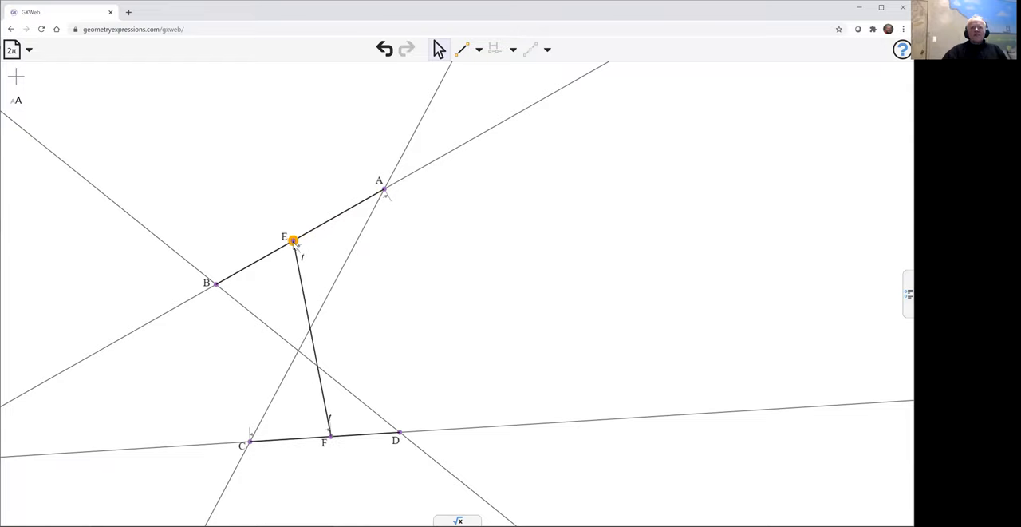
{"action": "left_click_drag", "start_coordinate": [293, 241], "coordinate": [271, 254]}
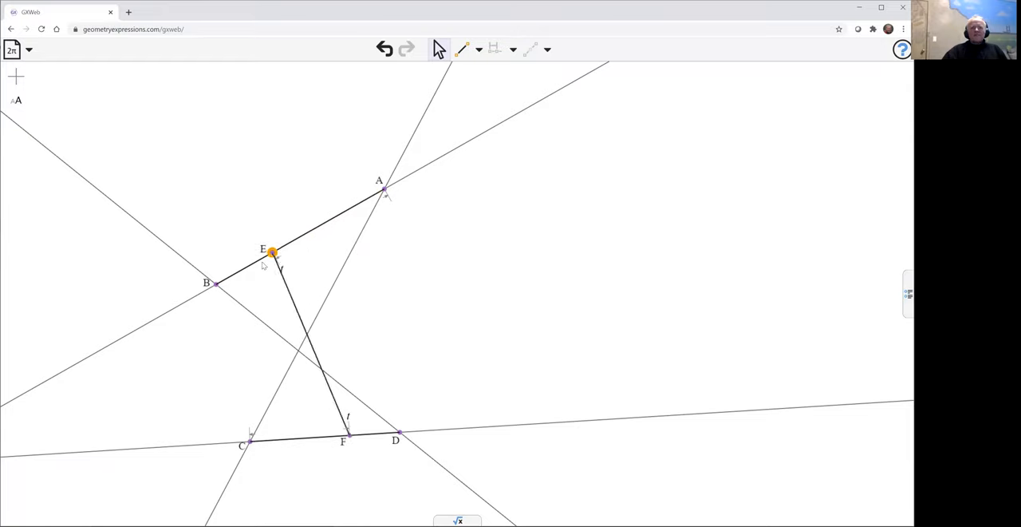
{"action": "left_click_drag", "start_coordinate": [271, 252], "coordinate": [220, 278]}
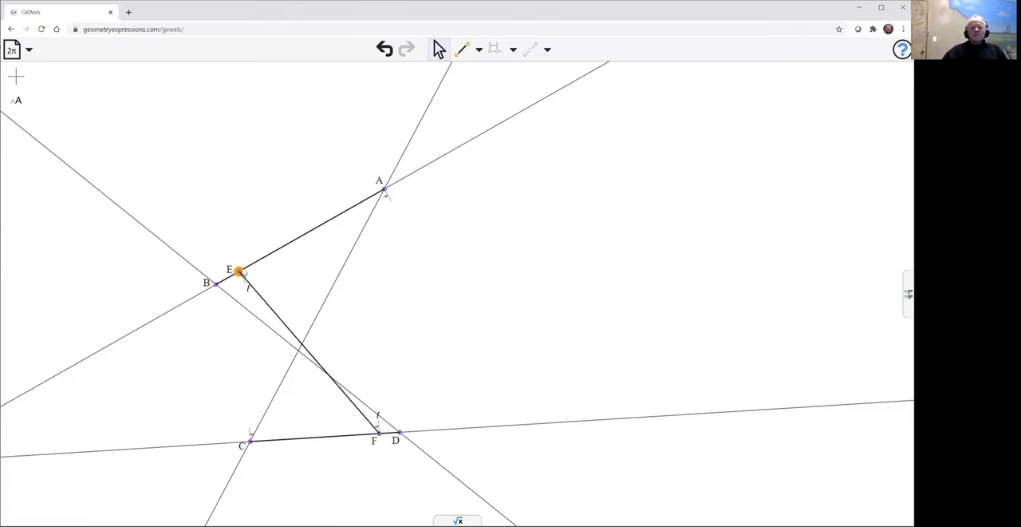
{"action": "left_click_drag", "start_coordinate": [240, 269], "coordinate": [322, 222]}
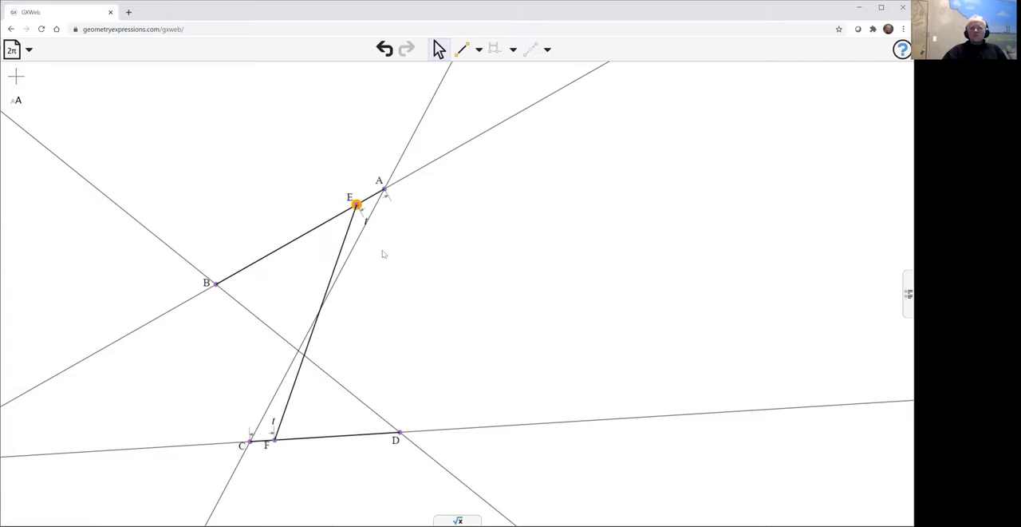
{"action": "left_click_drag", "start_coordinate": [356, 205], "coordinate": [348, 211]}
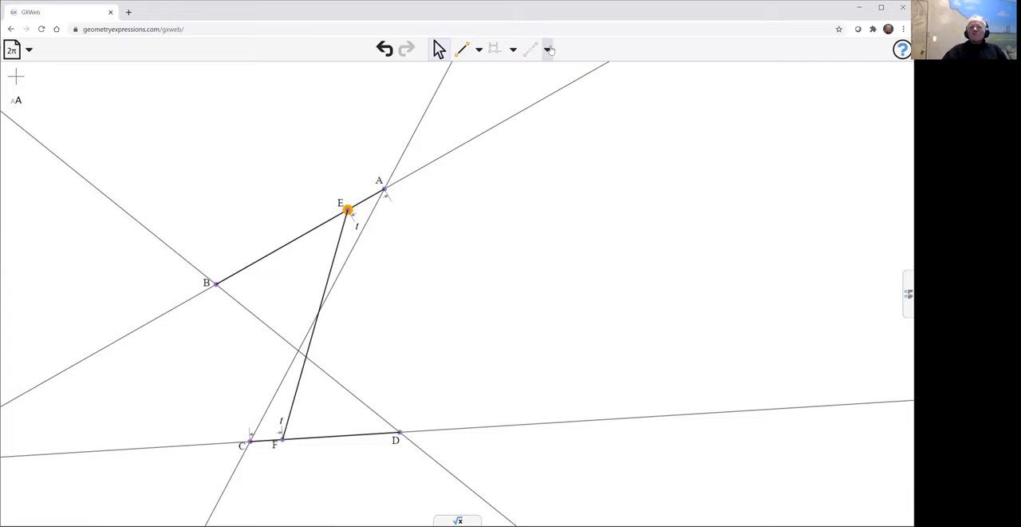
- Choose the Envelope construction with parameter t from the locus list
{"action": "left_click", "coordinate": [552, 48]}
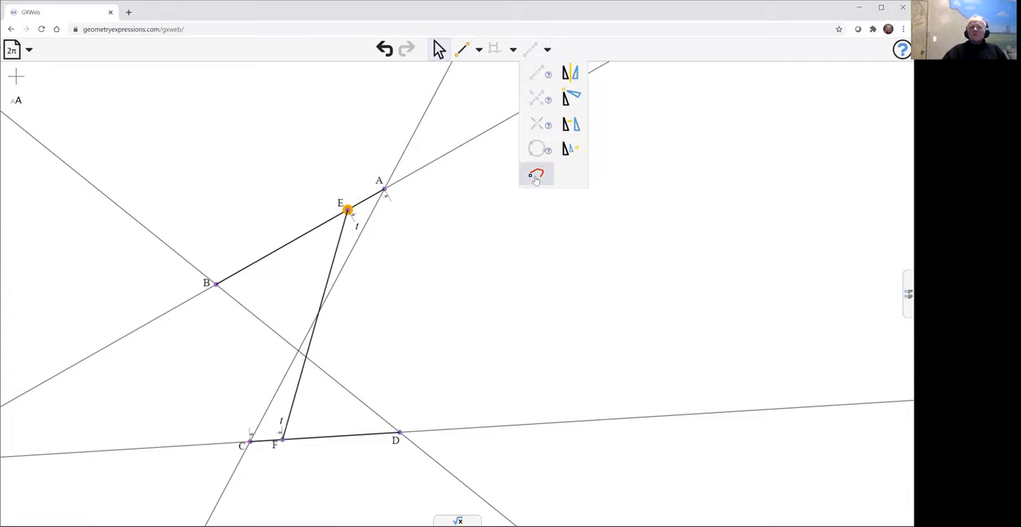
{"action": "left_click", "coordinate": [536, 174]}
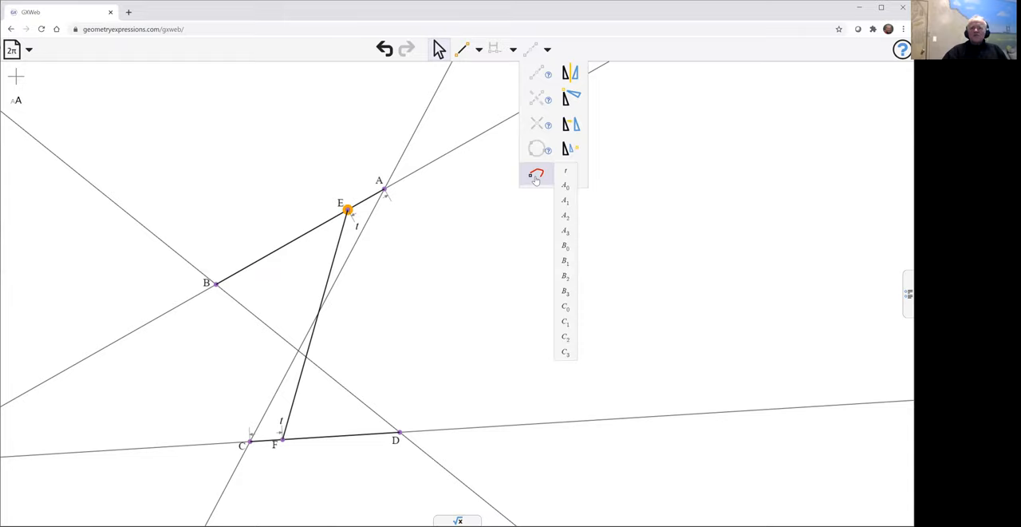
{"action": "mouse_move", "coordinate": [565, 174]}
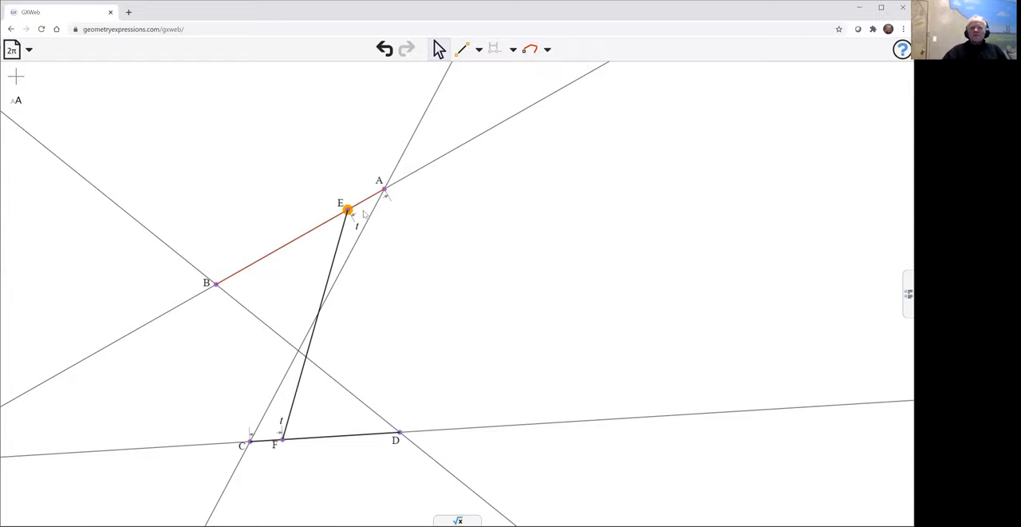
{"action": "mouse_move", "coordinate": [437, 214]}
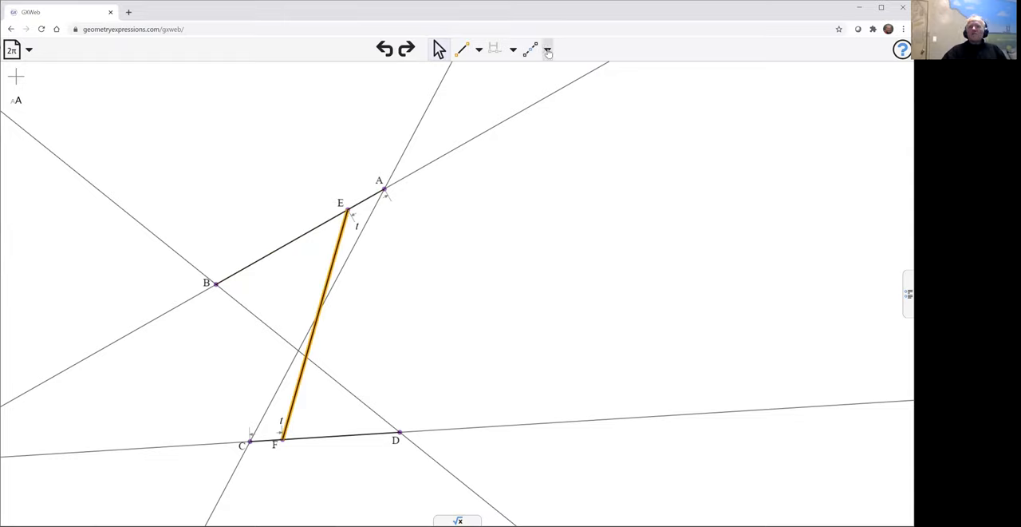
- Build the envelope of segment EF over t, a short red curve between the lines
{"action": "left_click", "coordinate": [549, 46]}
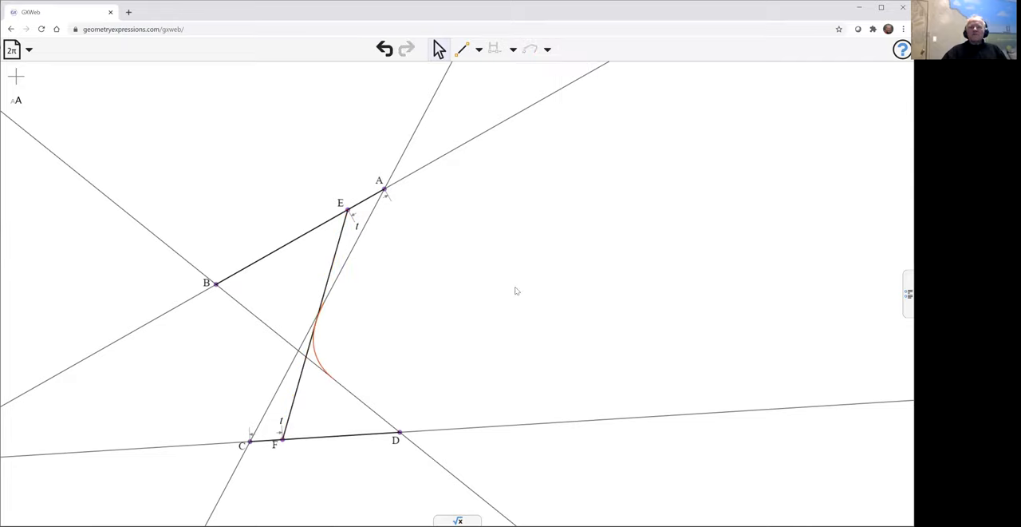
{"action": "mouse_move", "coordinate": [323, 348]}
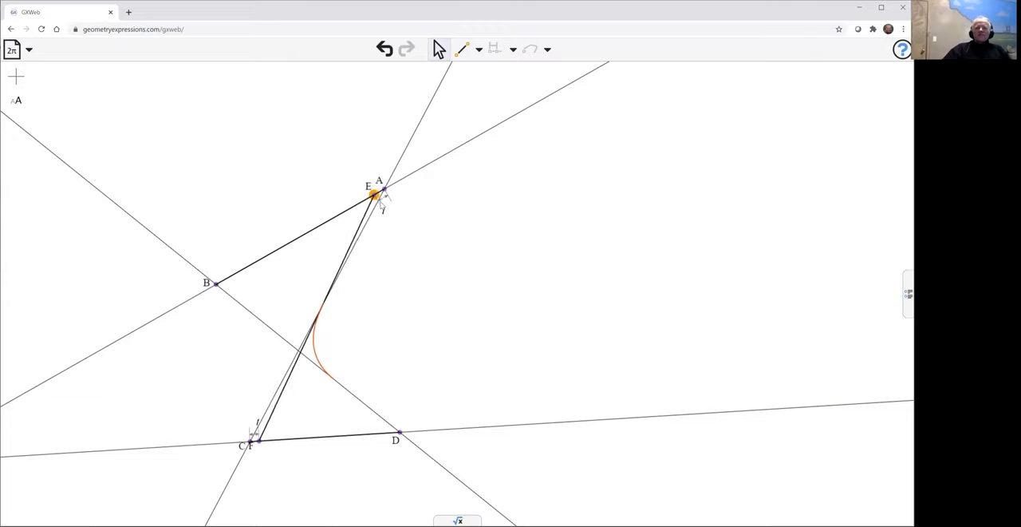
- Move point E toward B and partway back, watching EF stay tangent to the envelope
{"action": "left_click_drag", "start_coordinate": [375, 195], "coordinate": [332, 215]}
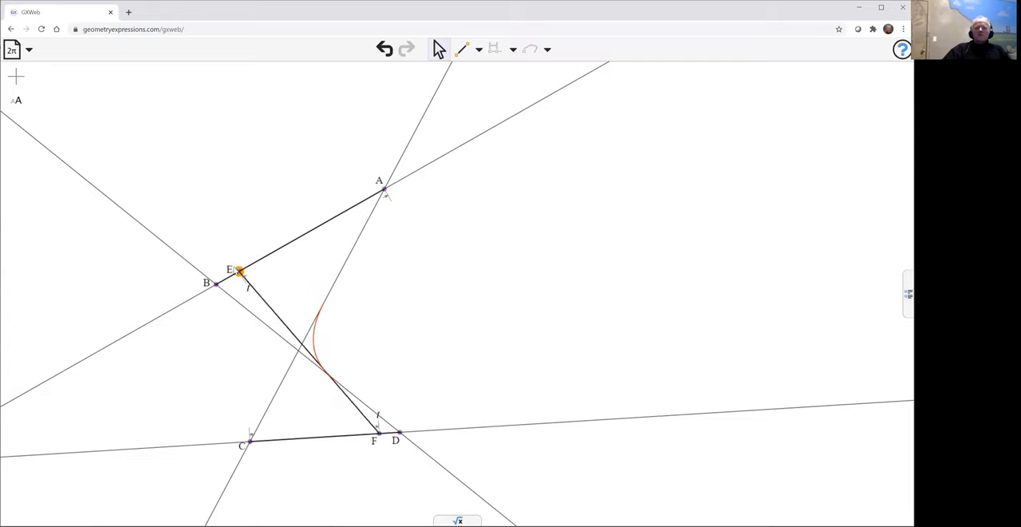
{"action": "left_click_drag", "start_coordinate": [236, 271], "coordinate": [213, 284]}
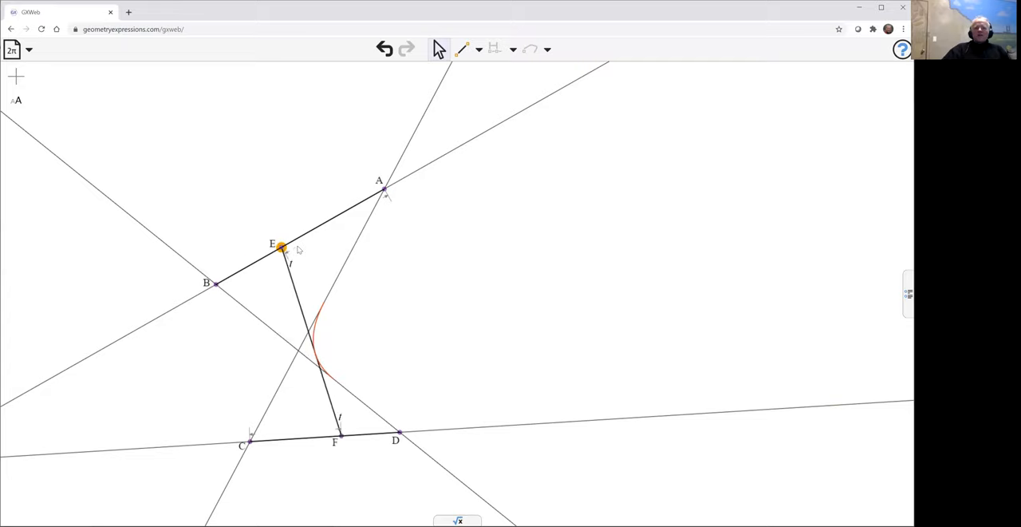
{"action": "left_click_drag", "start_coordinate": [280, 245], "coordinate": [293, 239]}
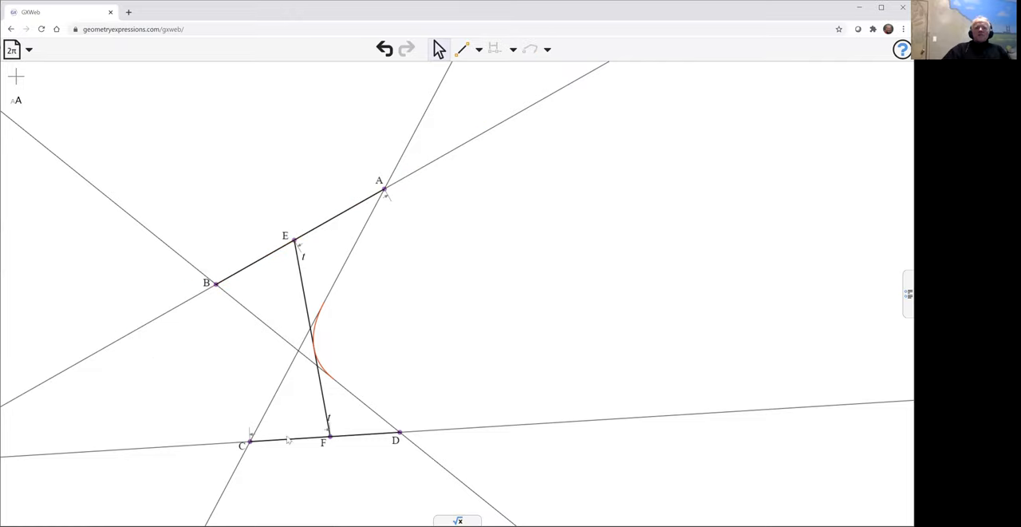
{"action": "mouse_move", "coordinate": [418, 417]}
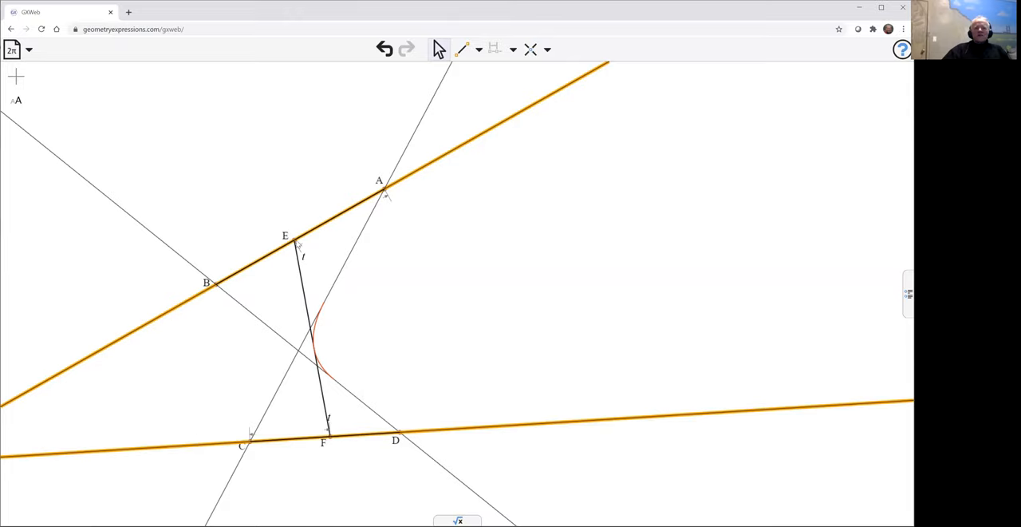
{"action": "mouse_move", "coordinate": [245, 292]}
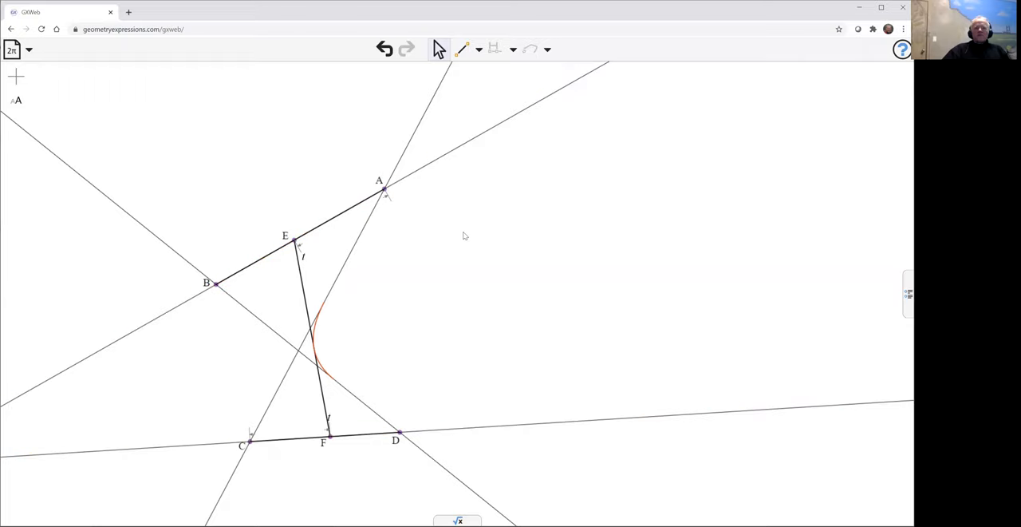
{"action": "mouse_move", "coordinate": [431, 171]}
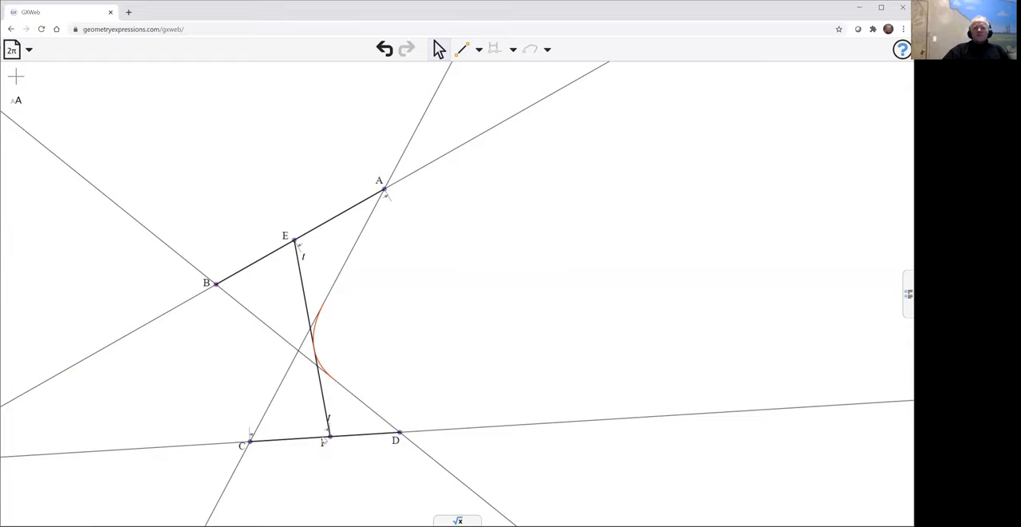
{"action": "mouse_move", "coordinate": [801, 405]}
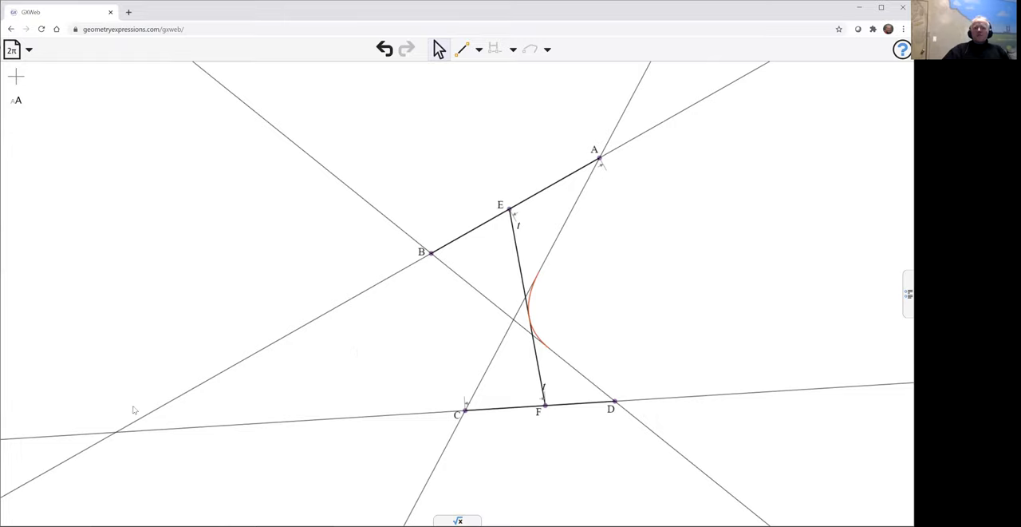
{"action": "mouse_move", "coordinate": [691, 110]}
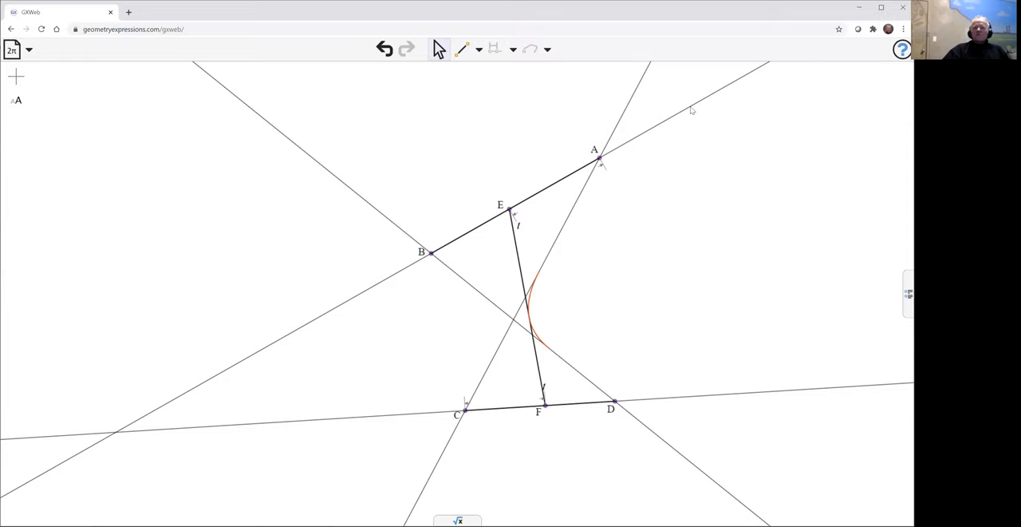
{"action": "mouse_move", "coordinate": [722, 195]}
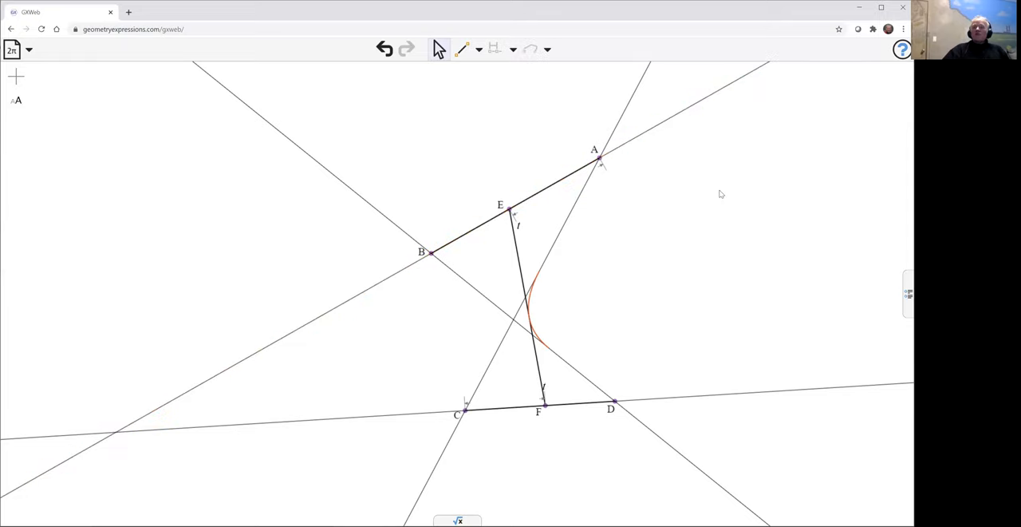
{"action": "mouse_move", "coordinate": [750, 207]}
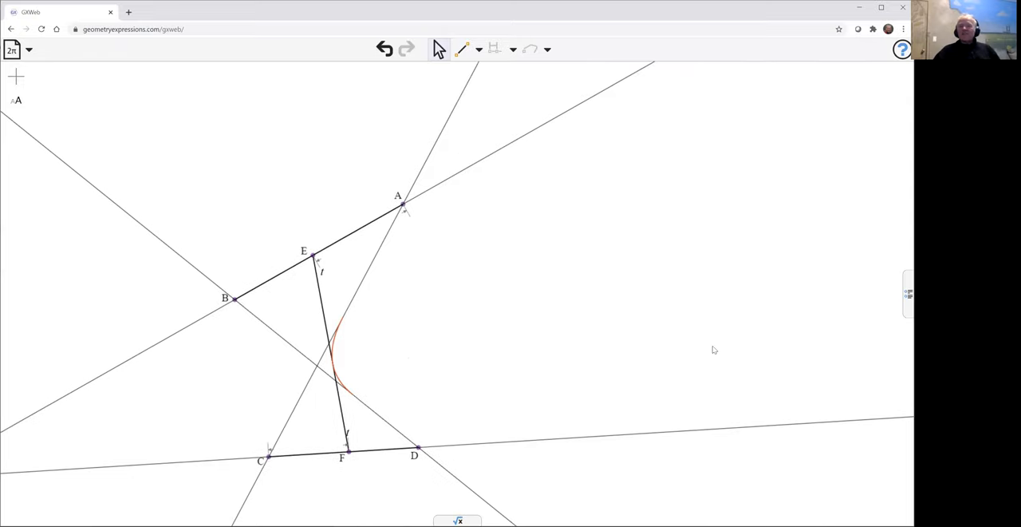
- Widen parameter t's range so the envelope grows into a parabola-like curve tangent to all four lines
{"action": "left_click", "coordinate": [906, 294]}
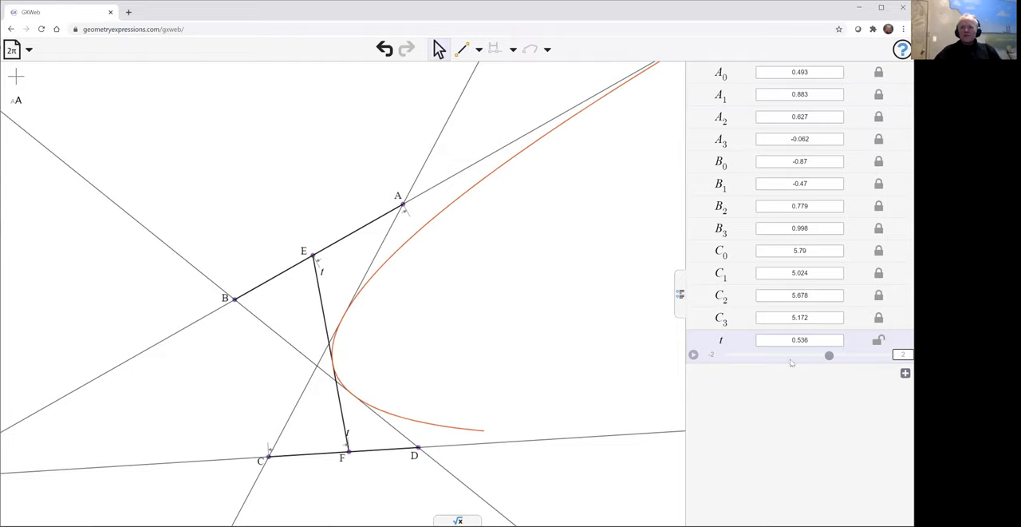
{"action": "left_click", "coordinate": [710, 354]}
{"action": "type", "text": "-5"}
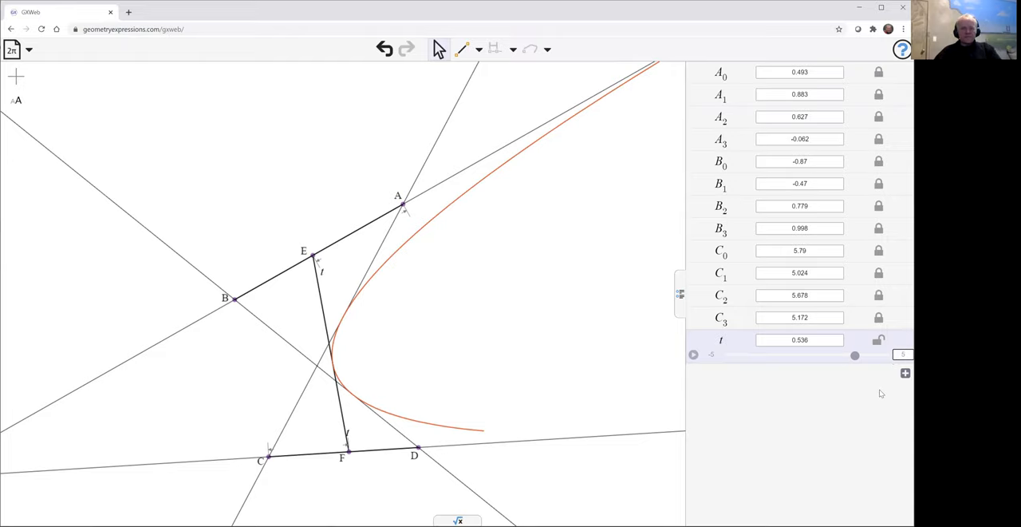
{"action": "left_click_drag", "start_coordinate": [856, 354], "coordinate": [816, 354]}
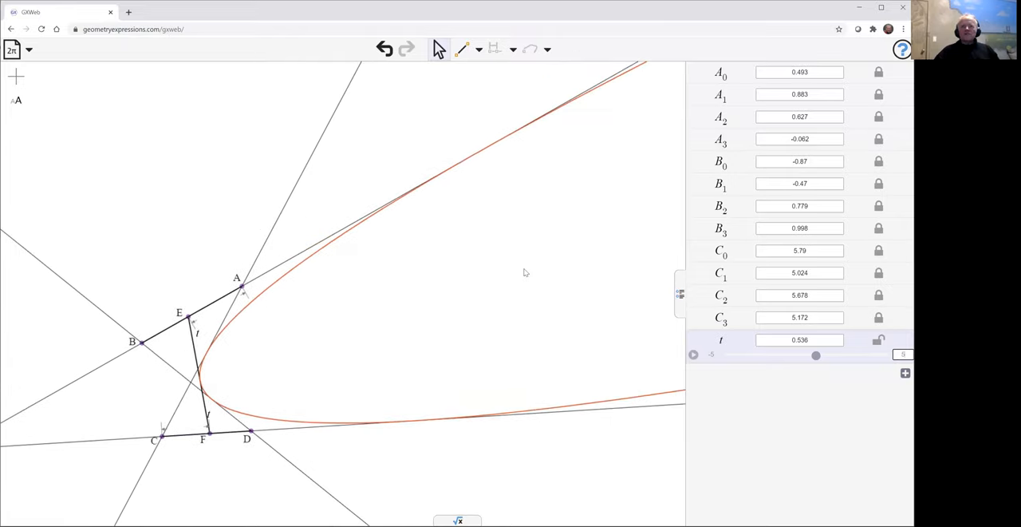
{"action": "mouse_move", "coordinate": [420, 284]}
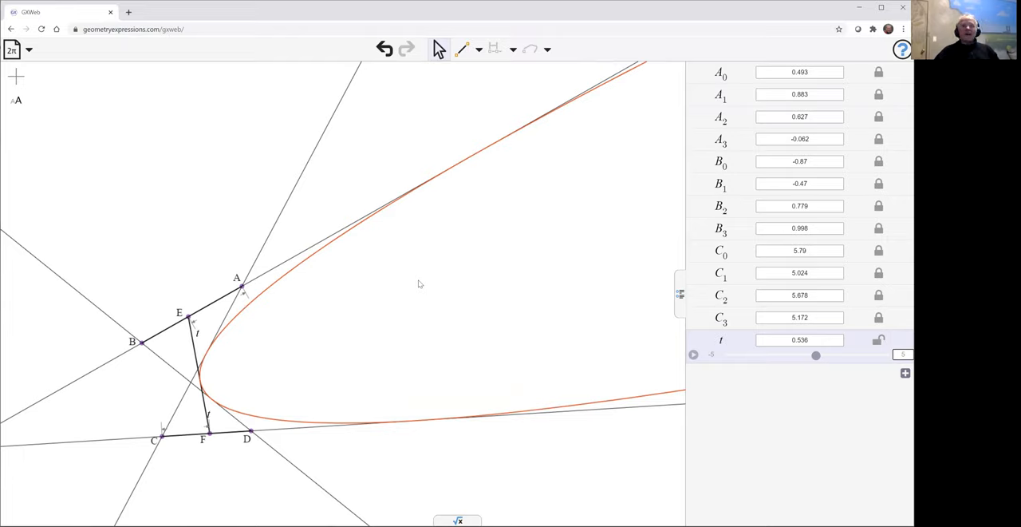
{"action": "mouse_move", "coordinate": [536, 196]}
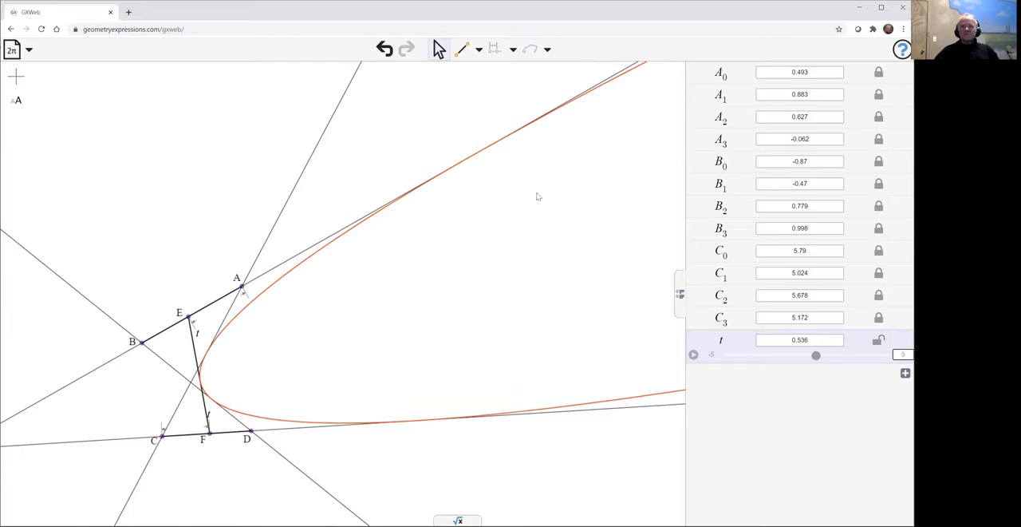